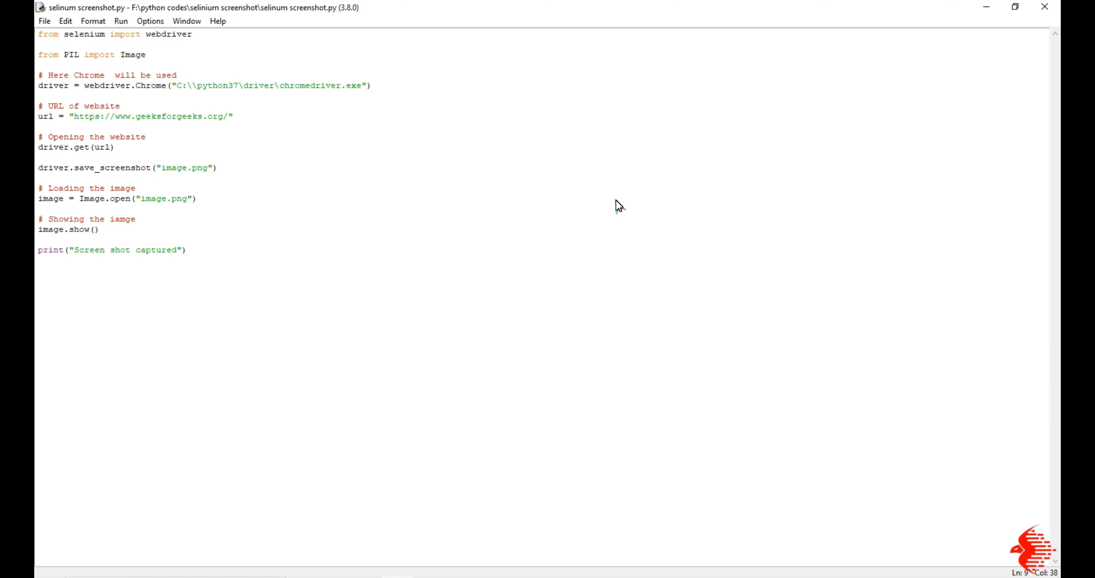
Review the script, then launch Command Prompt via Windows search for 'cmd'.
click(234, 116)
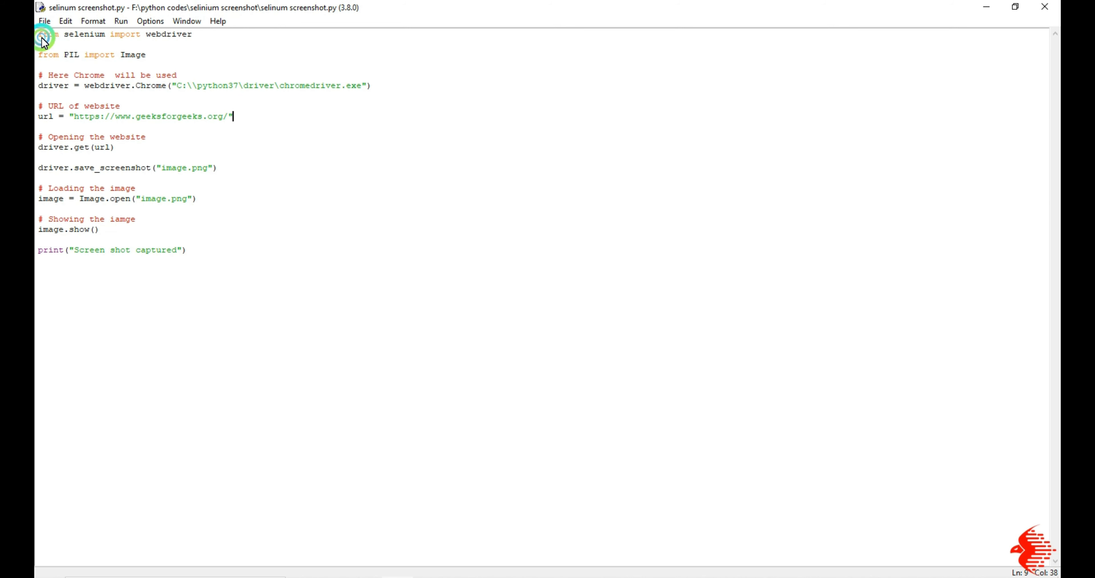
click(202, 34)
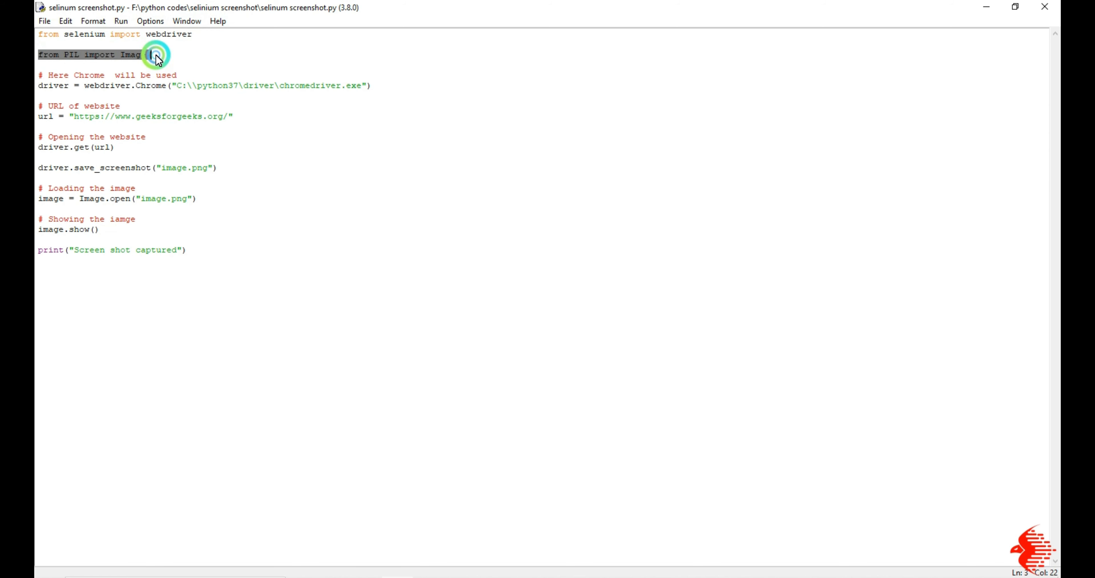
click(69, 55)
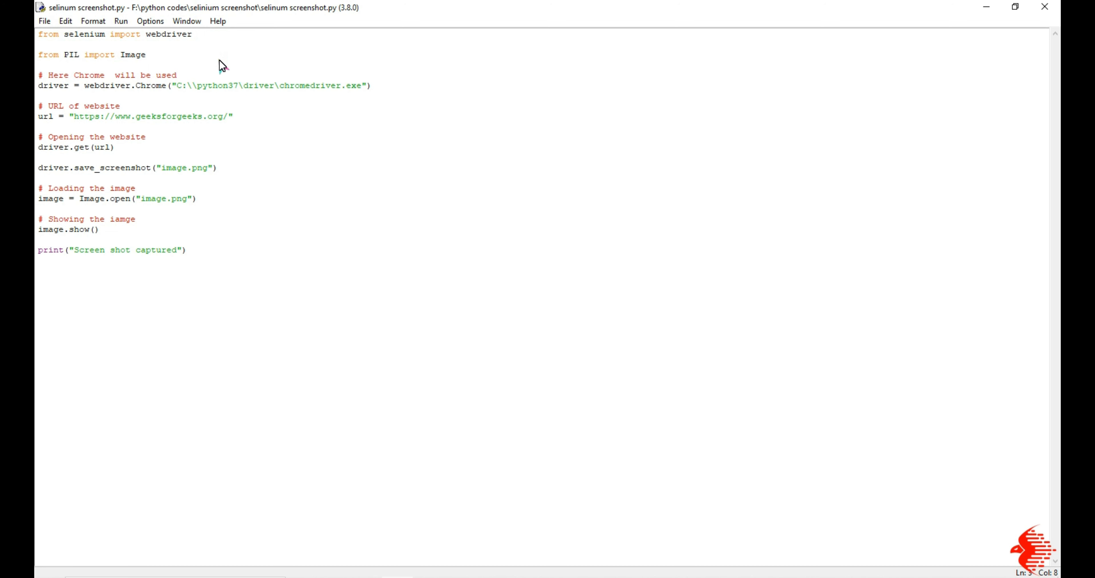
click(79, 55)
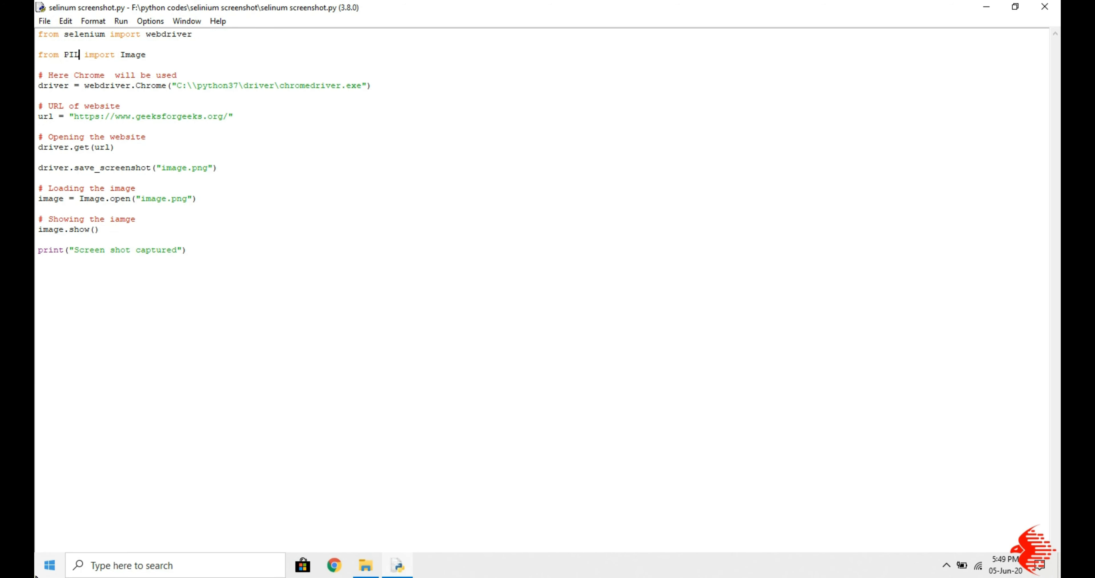
text(cmd)
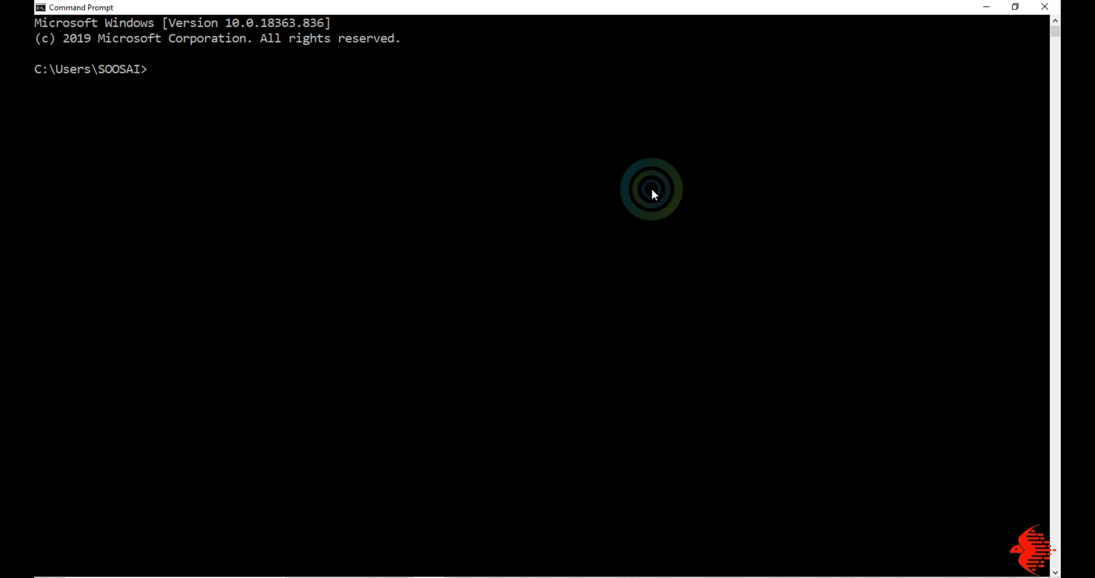
Run 'pip install selenium' and 'pip install pillow', both reporting already satisfied.
text(pip inst)
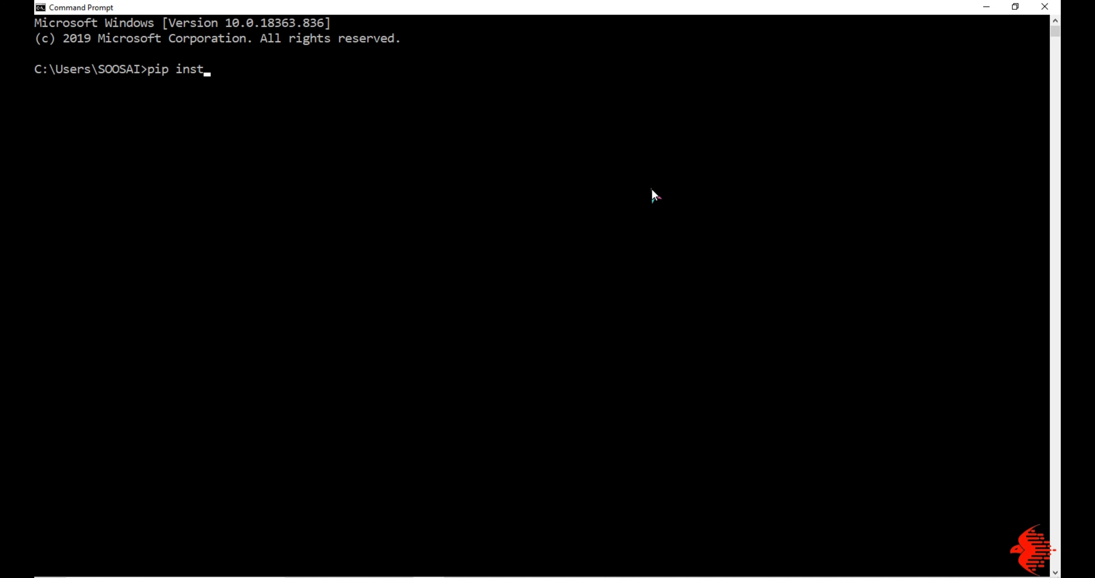
text(all selenium)
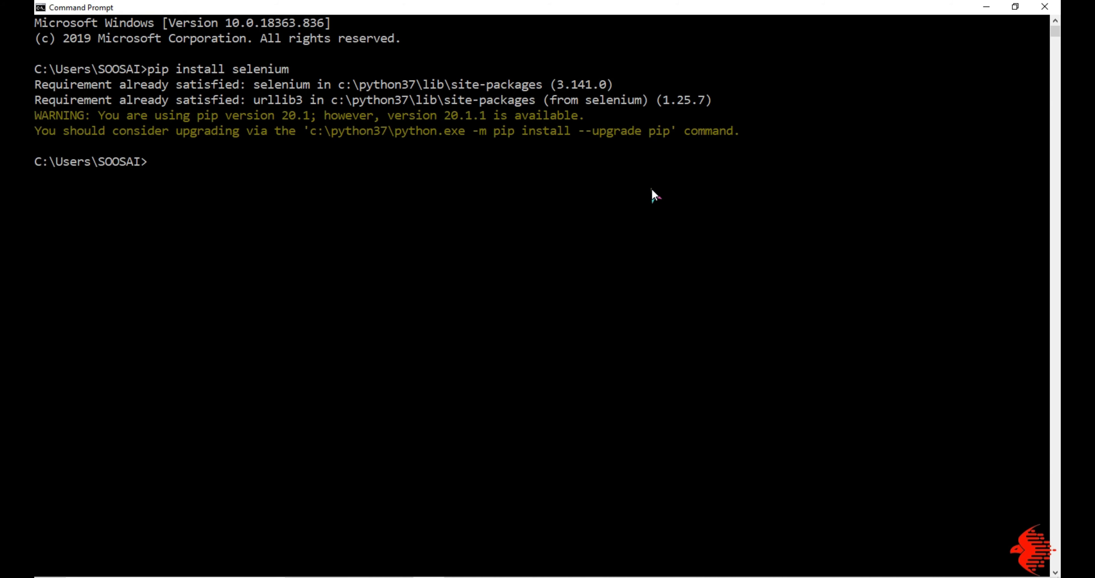
text(pip in)
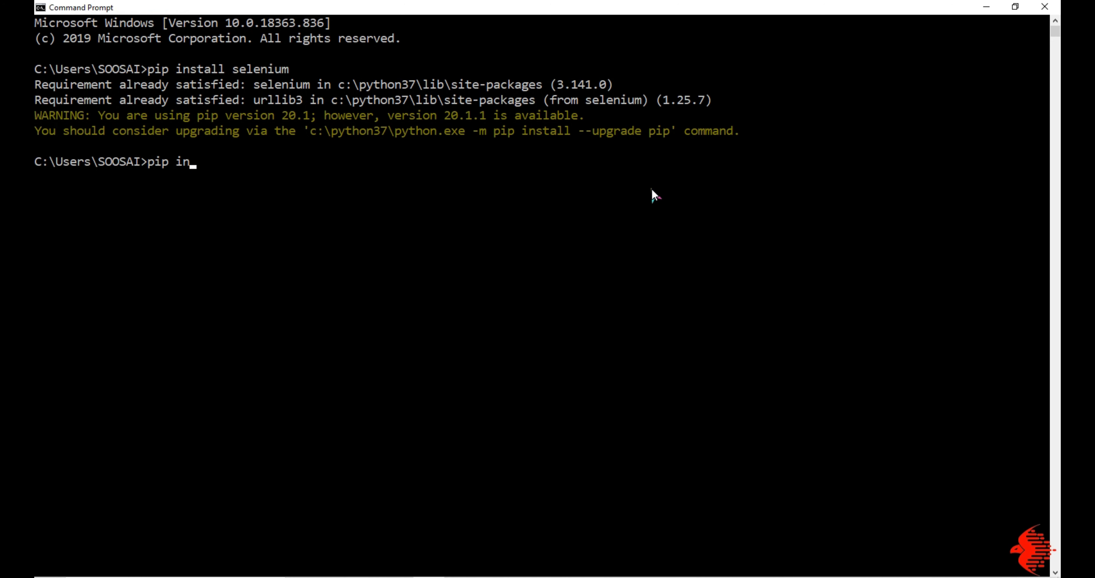
text(stall)
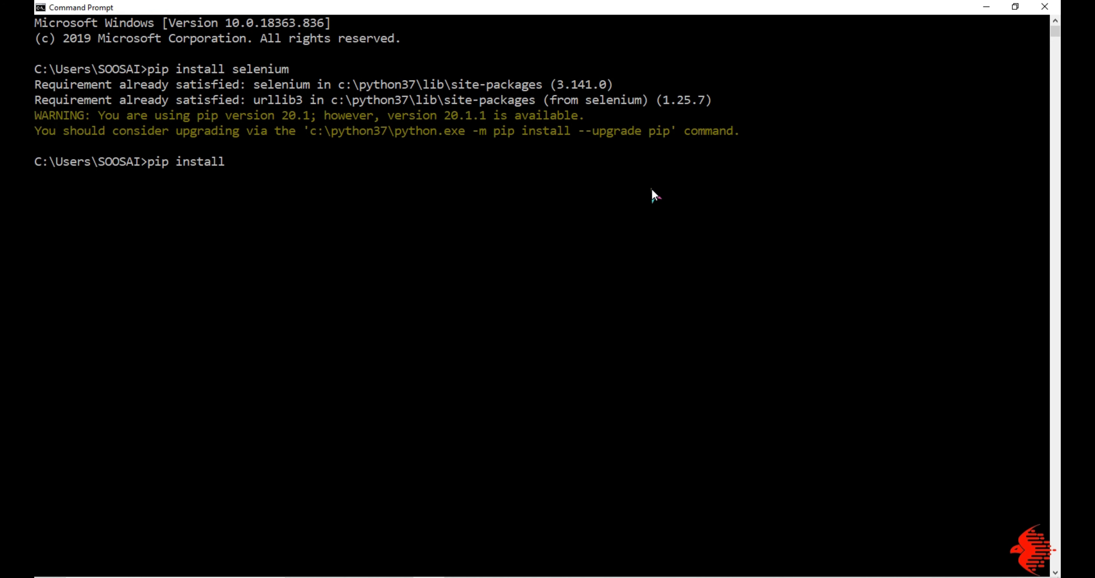
text(pillow)
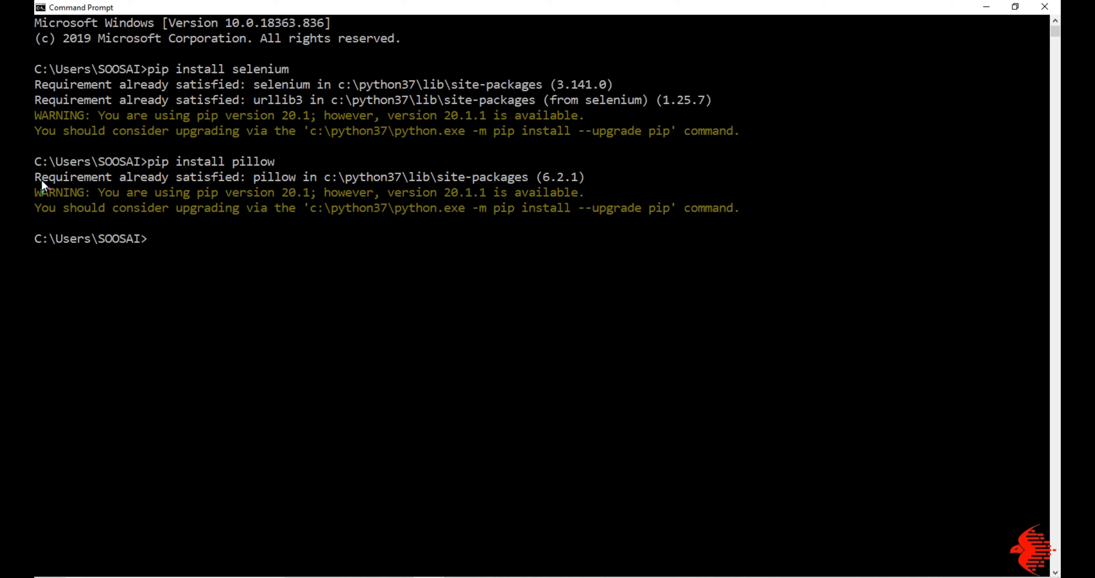
mouse_move(520, 244)
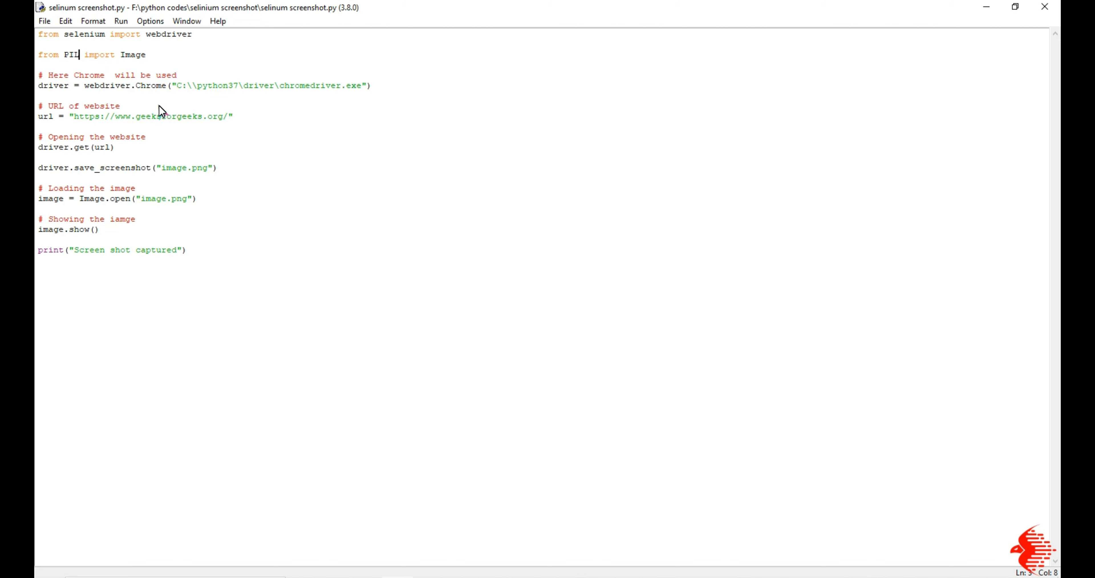
mouse_move(82, 102)
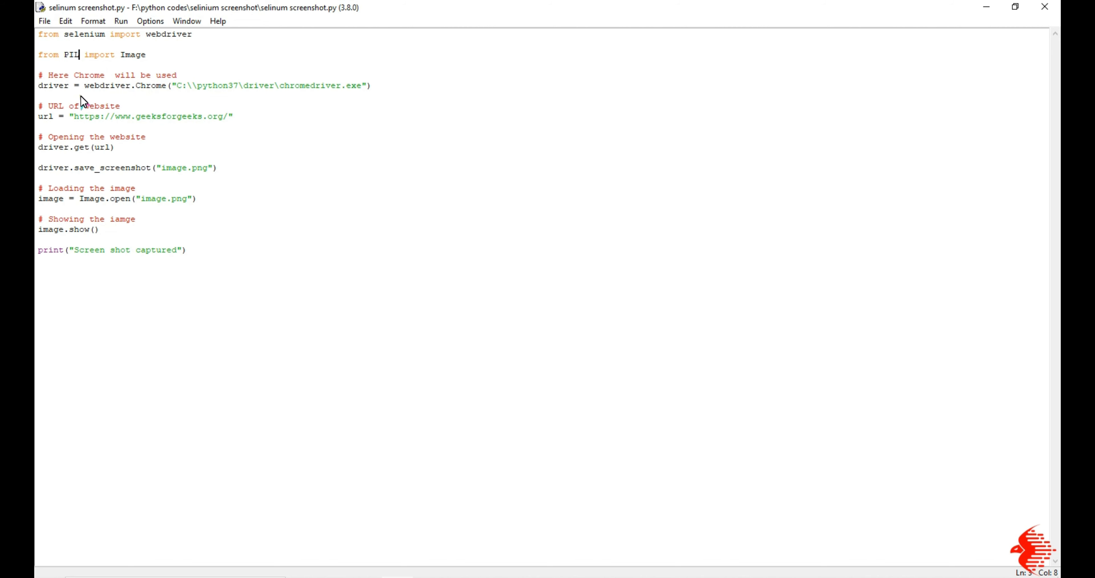
mouse_move(172, 103)
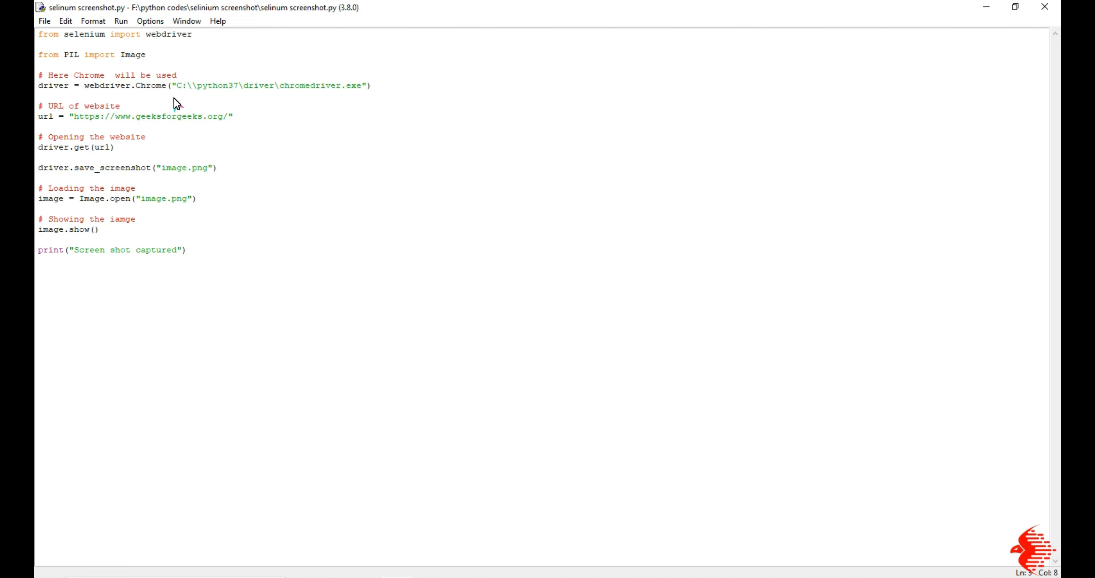
mouse_move(177, 94)
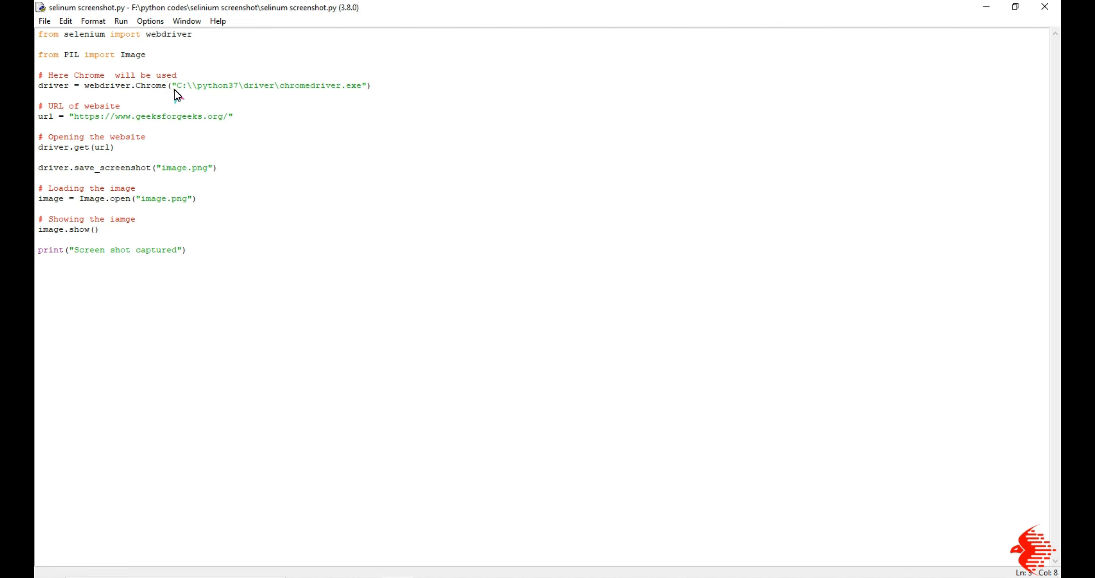
click(80, 55)
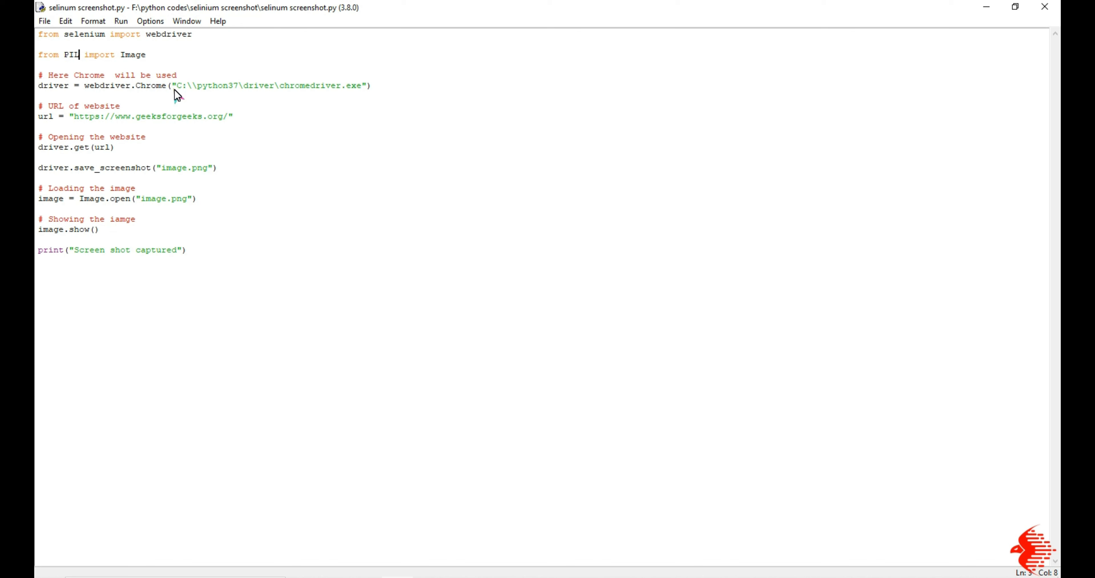
mouse_move(82, 94)
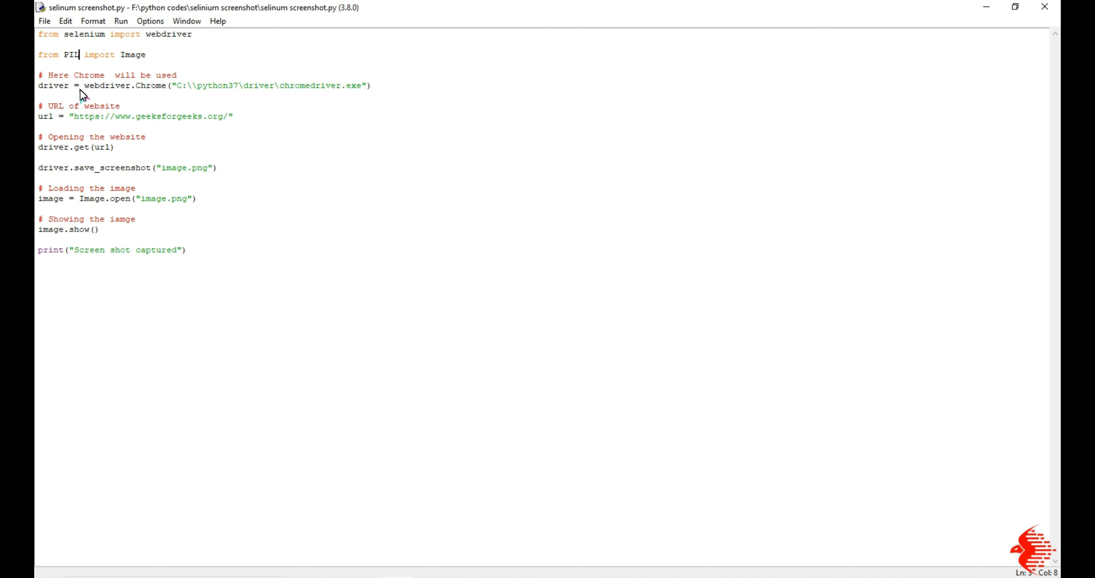
mouse_move(188, 93)
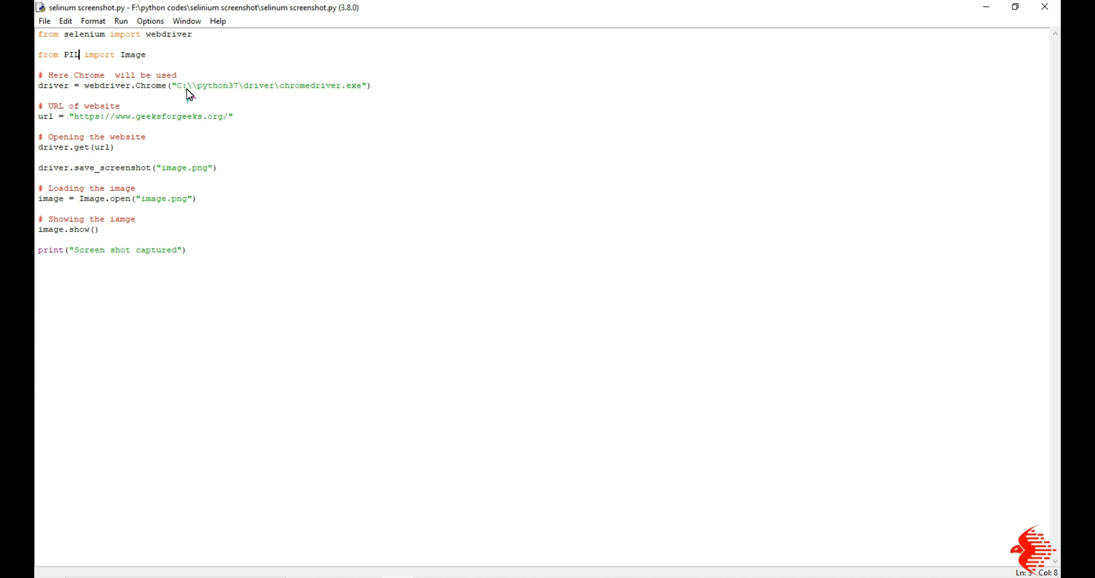
double_click(268, 85)
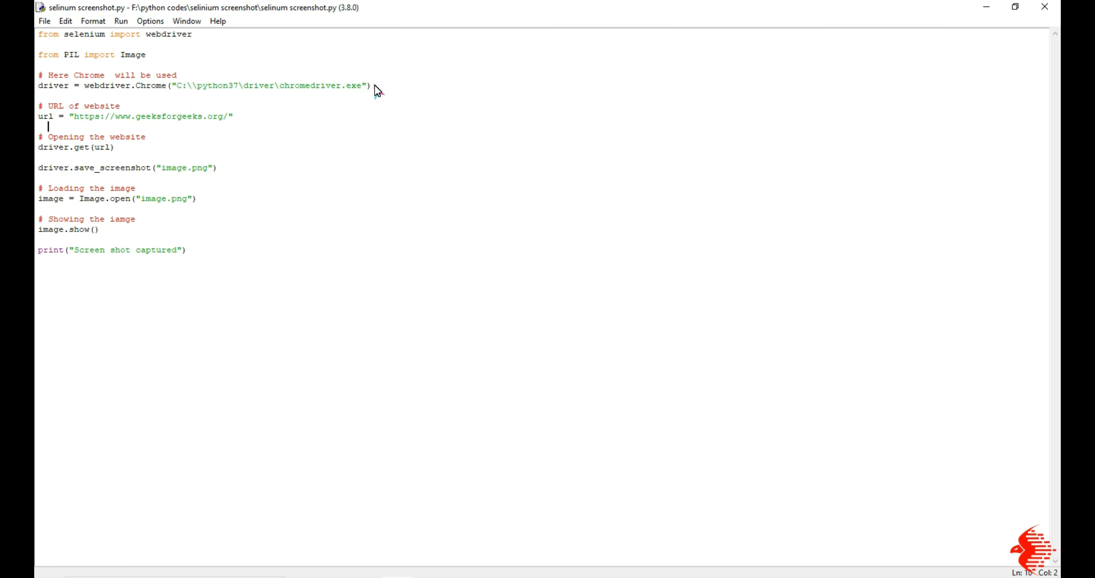
mouse_move(56, 123)
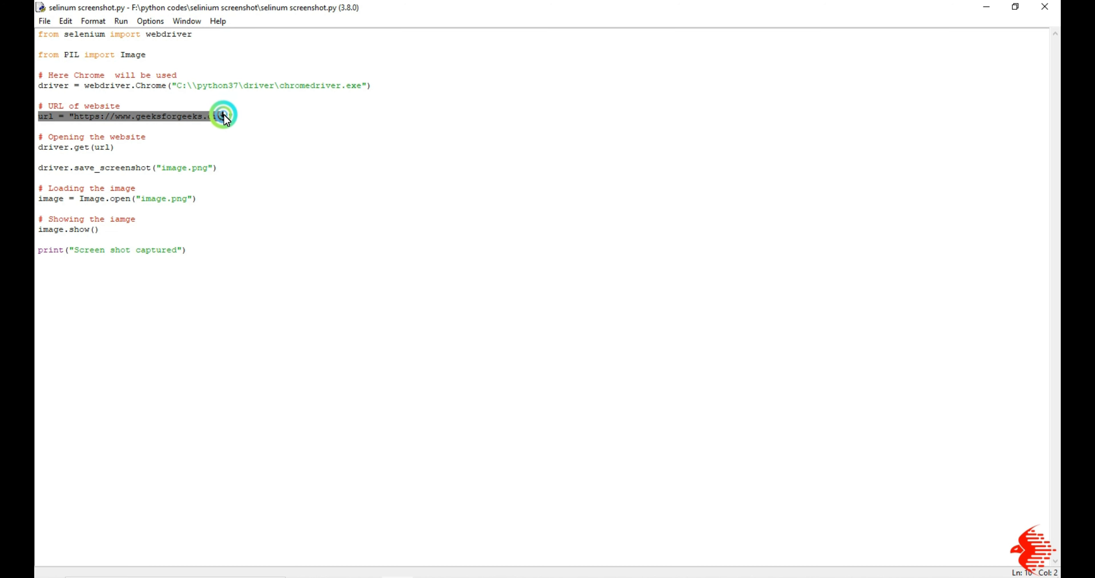
click(222, 116)
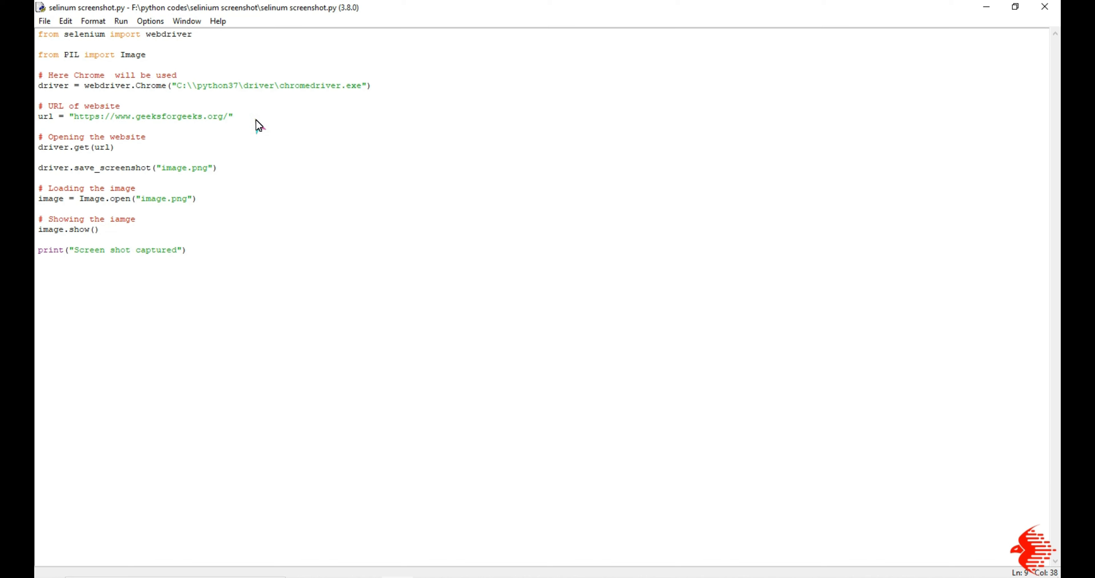
click(221, 115)
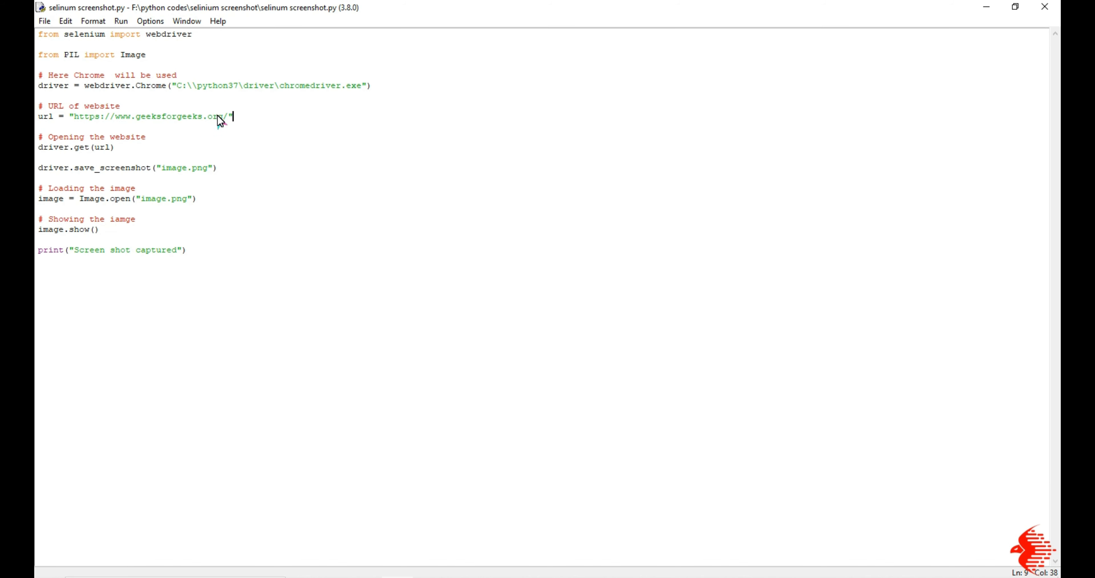
mouse_move(259, 121)
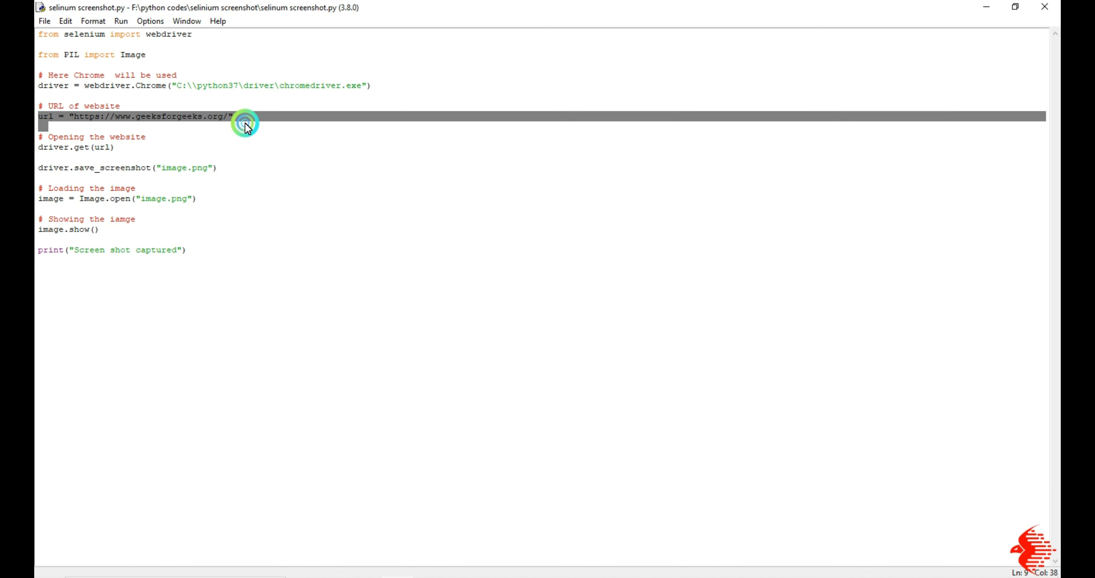
click(50, 157)
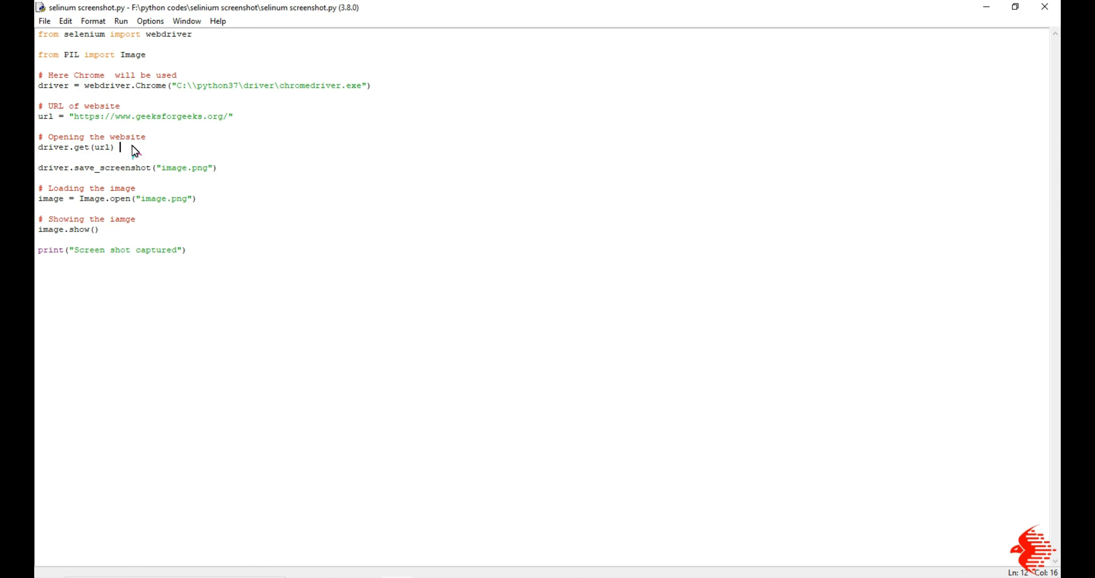
mouse_move(94, 152)
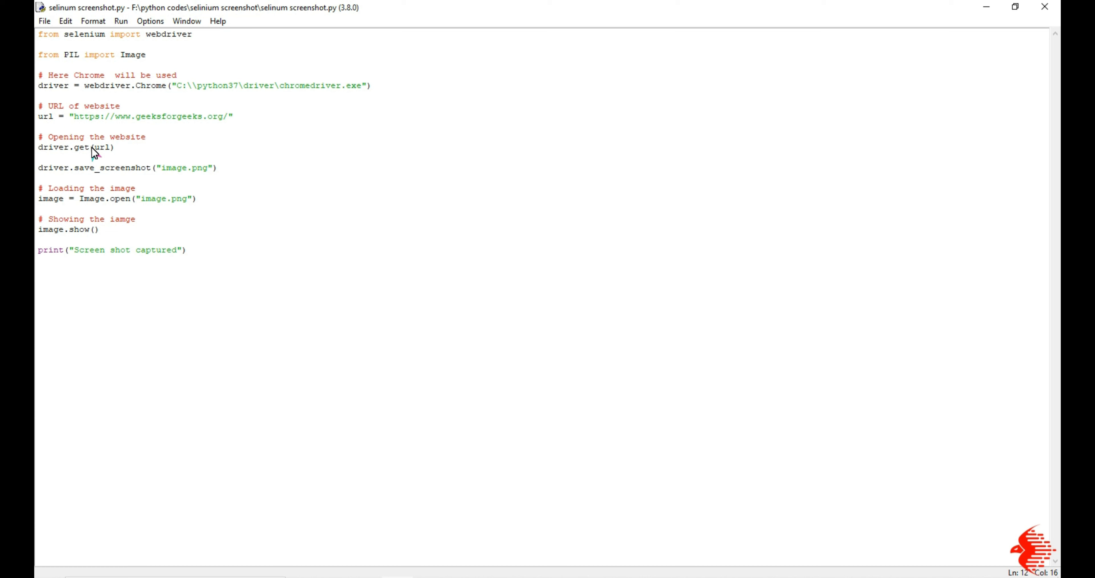
double_click(101, 146)
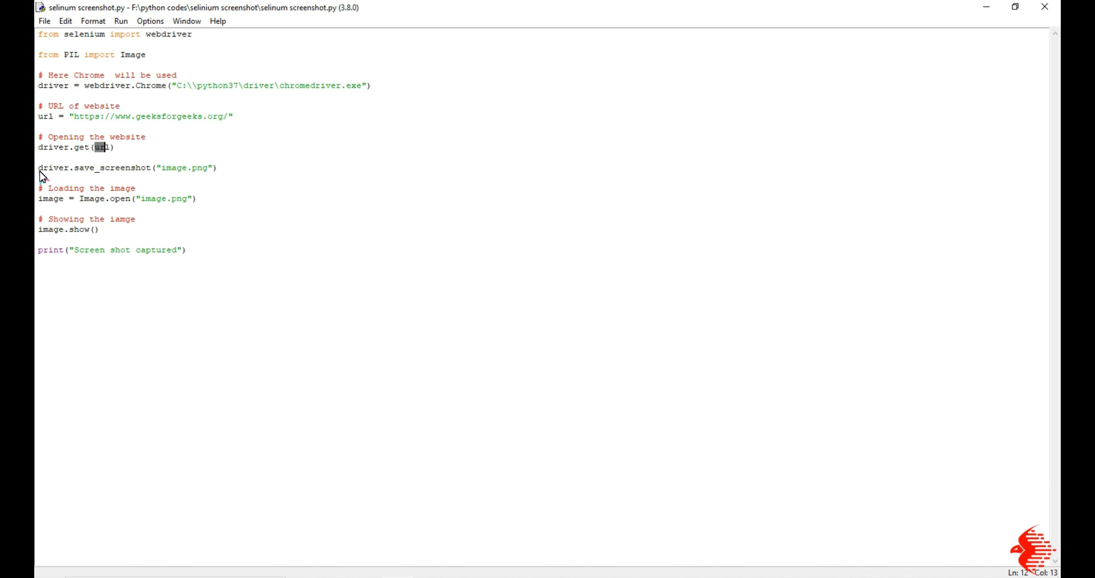
click(41, 167)
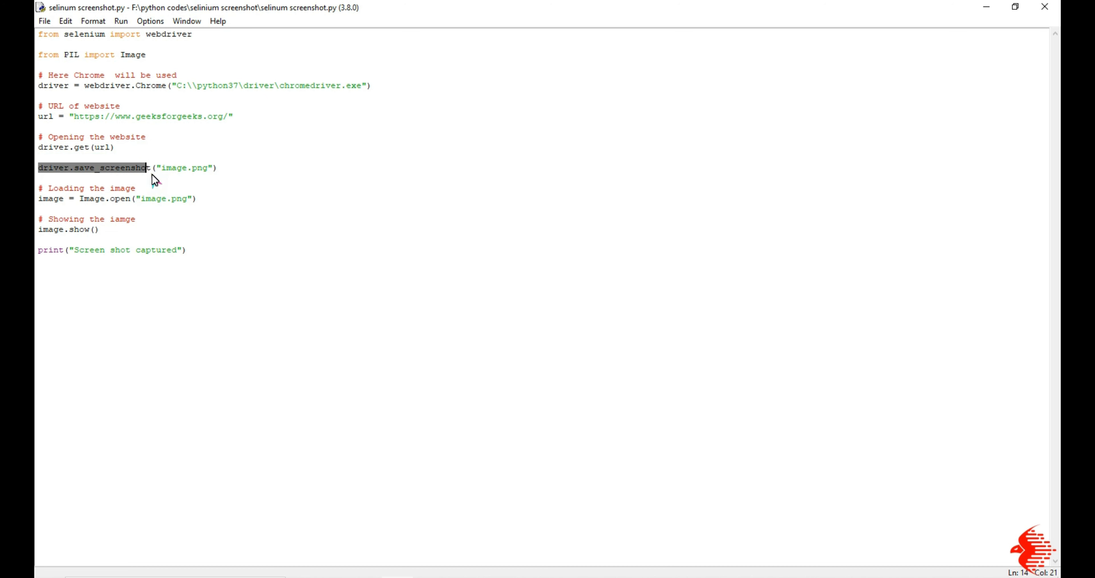
click(159, 168)
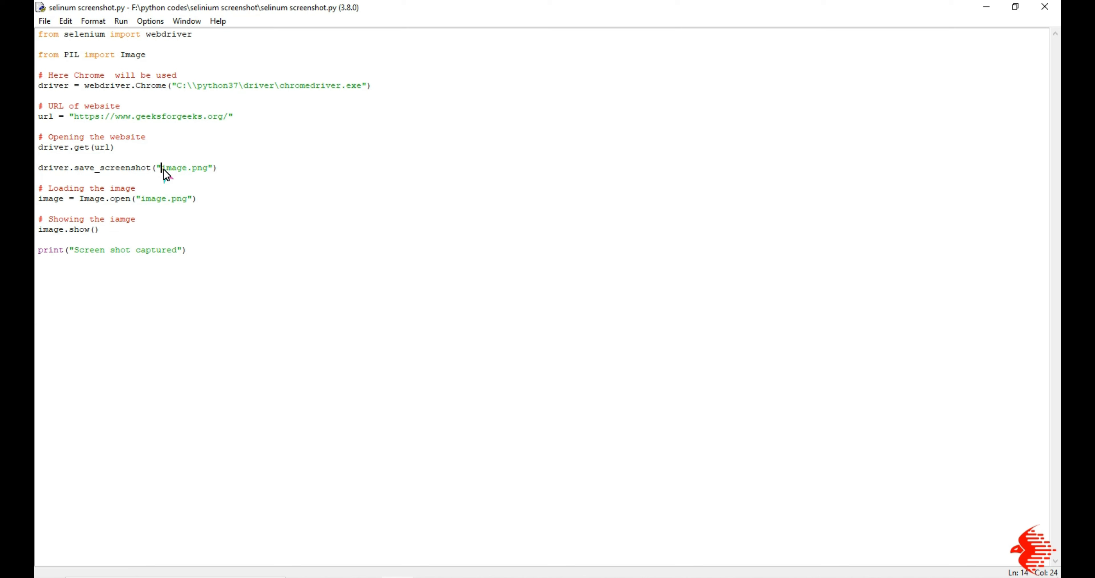
double_click(184, 168)
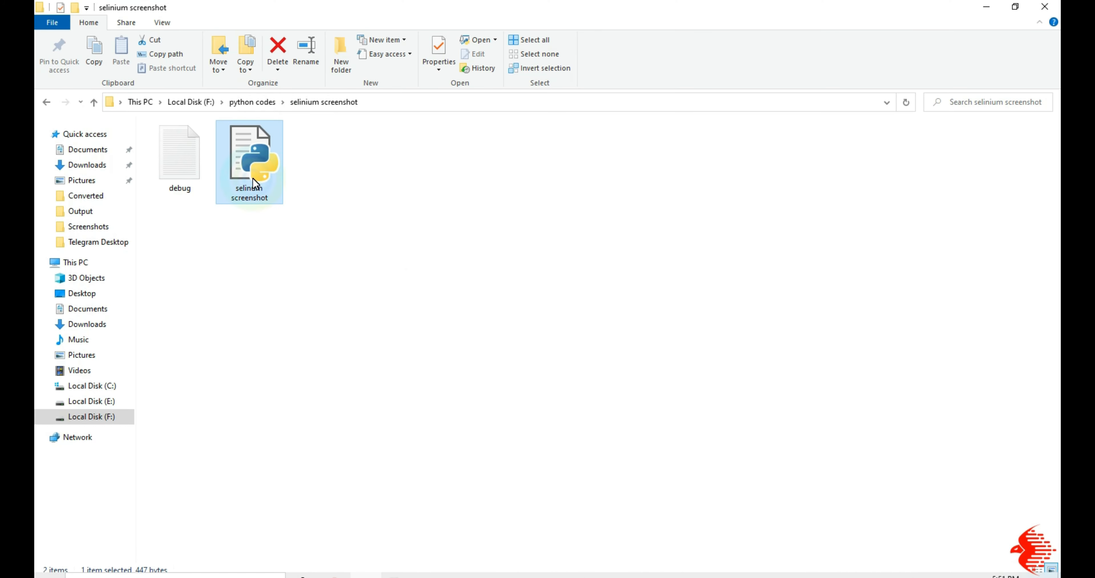
mouse_move(268, 264)
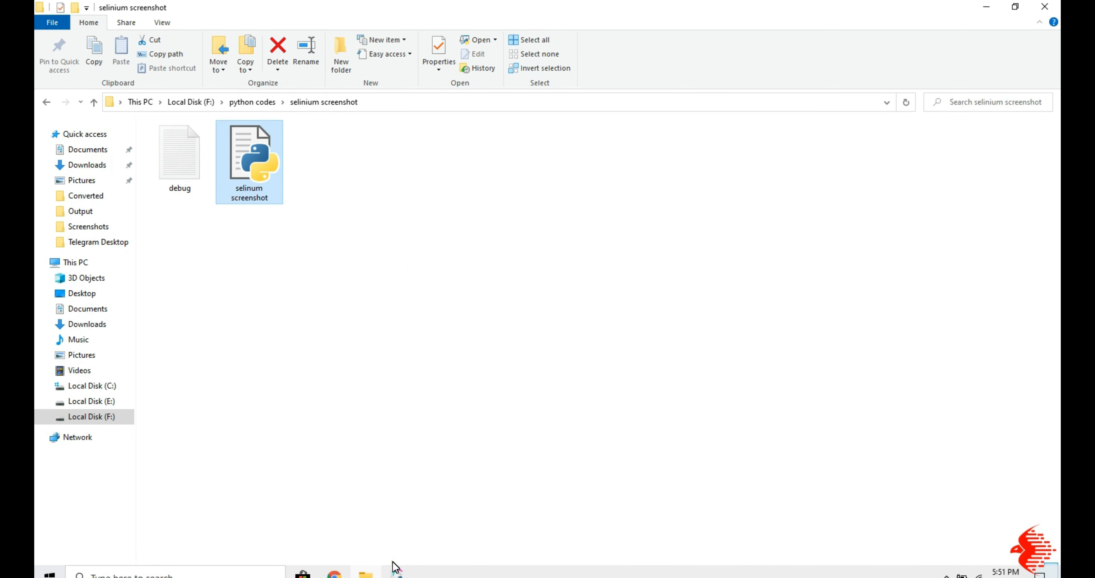
Return from the screenshot folder view to the script editor.
double_click(249, 157)
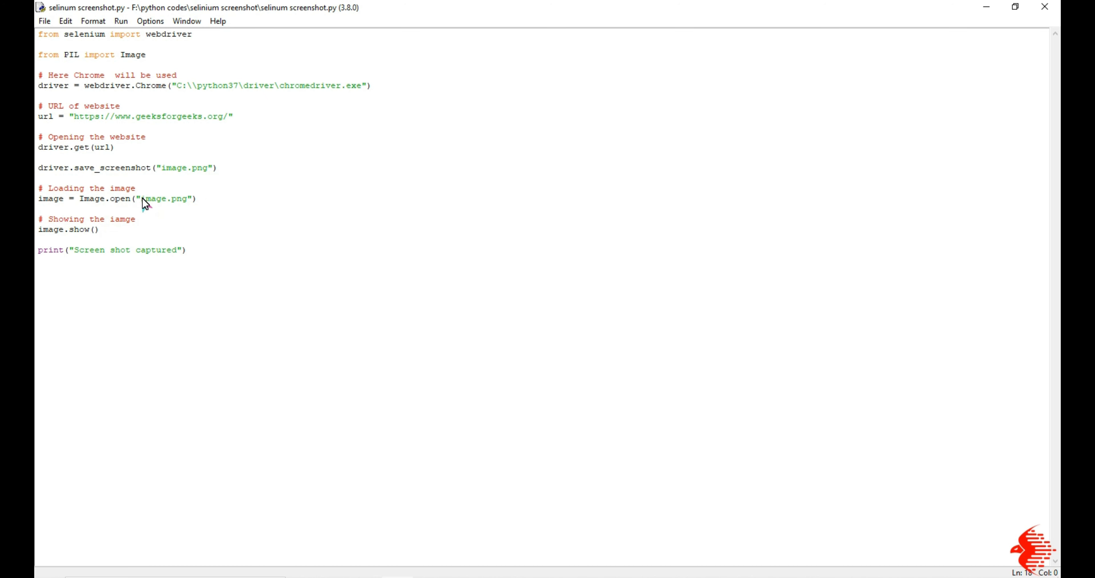
double_click(166, 198)
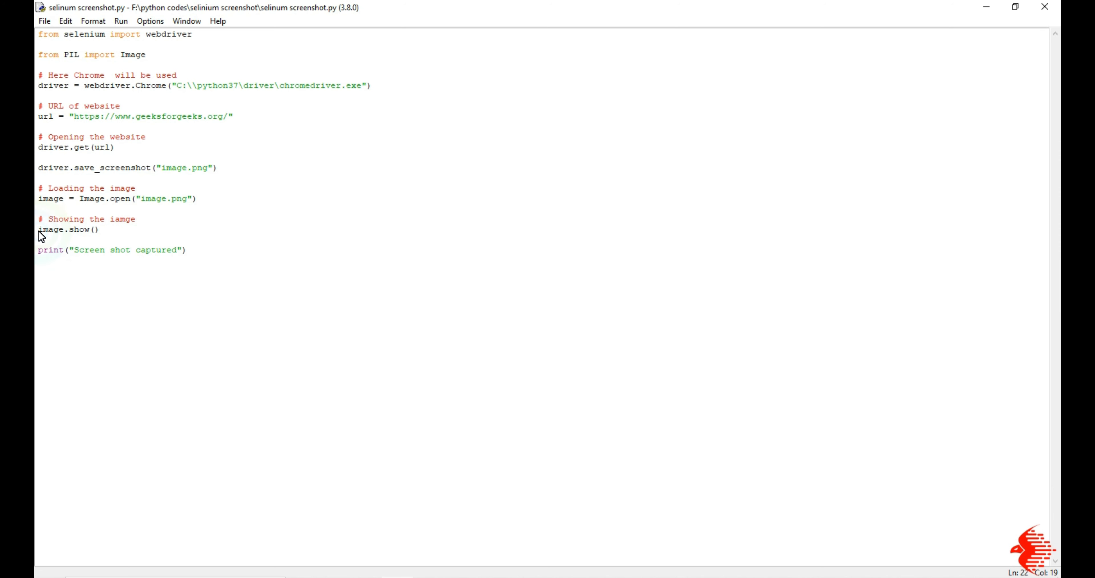
double_click(68, 229)
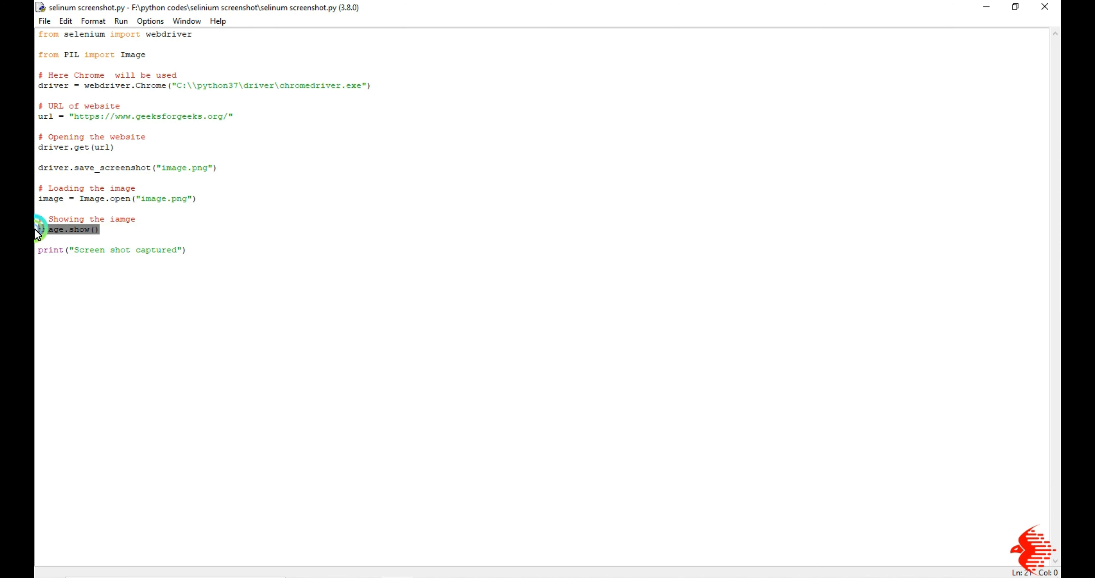
click(49, 262)
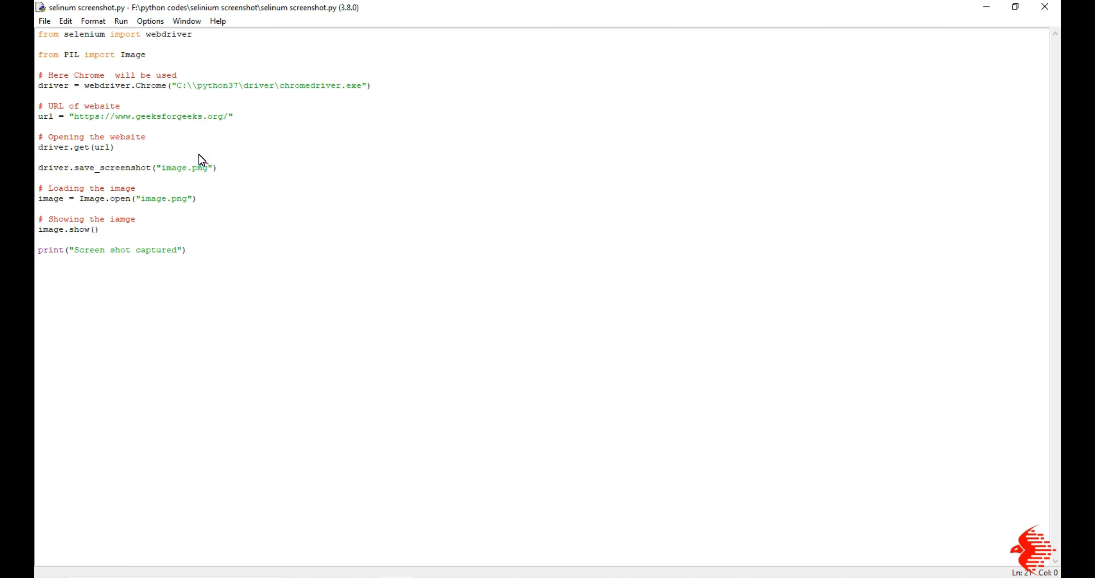
click(38, 239)
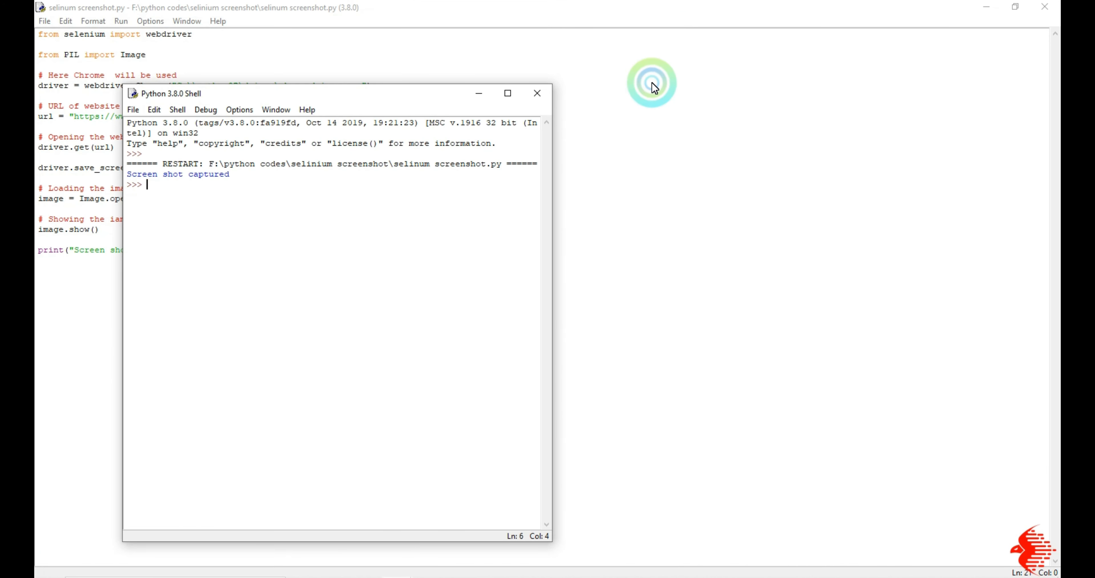
mouse_move(134, 185)
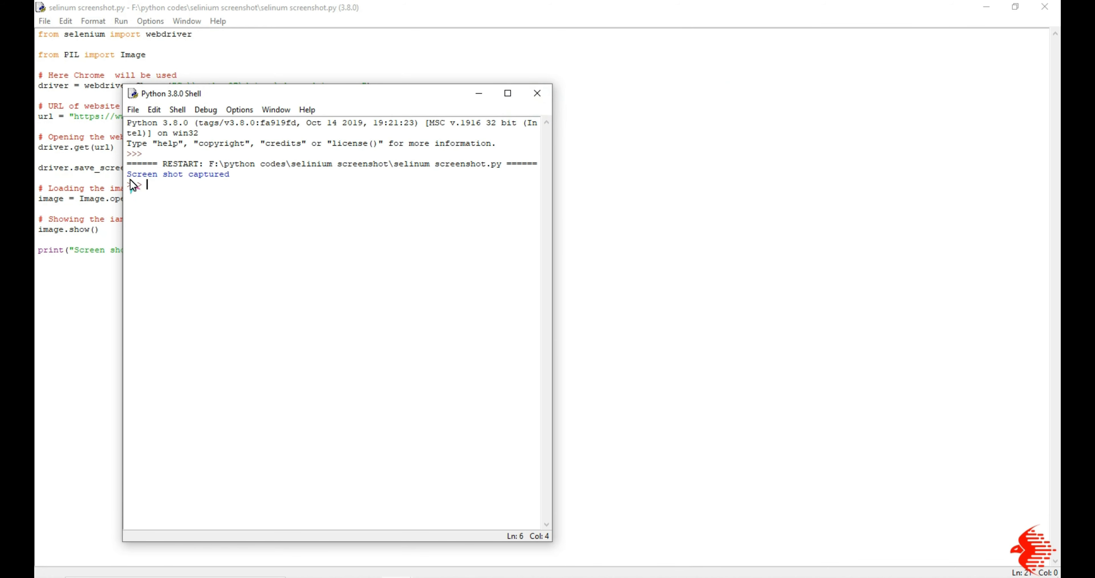
View the 'Screen shot captured' output in the shell, then minimize it.
click(508, 93)
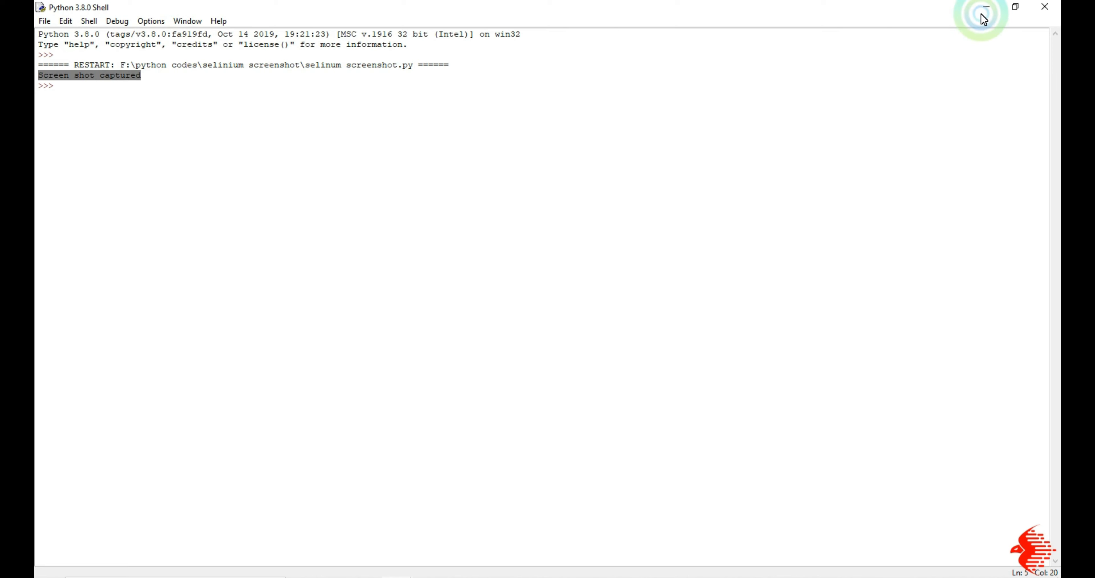
click(986, 7)
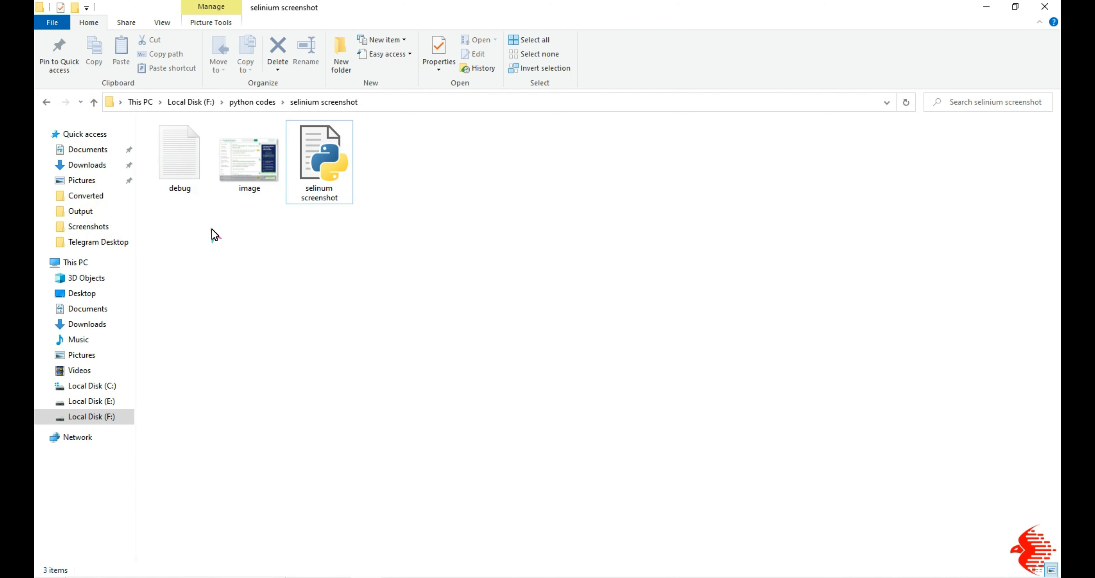
View image.png showing the GeeksforGeeks homepage, close Explorer and return to the editor.
double_click(249, 152)
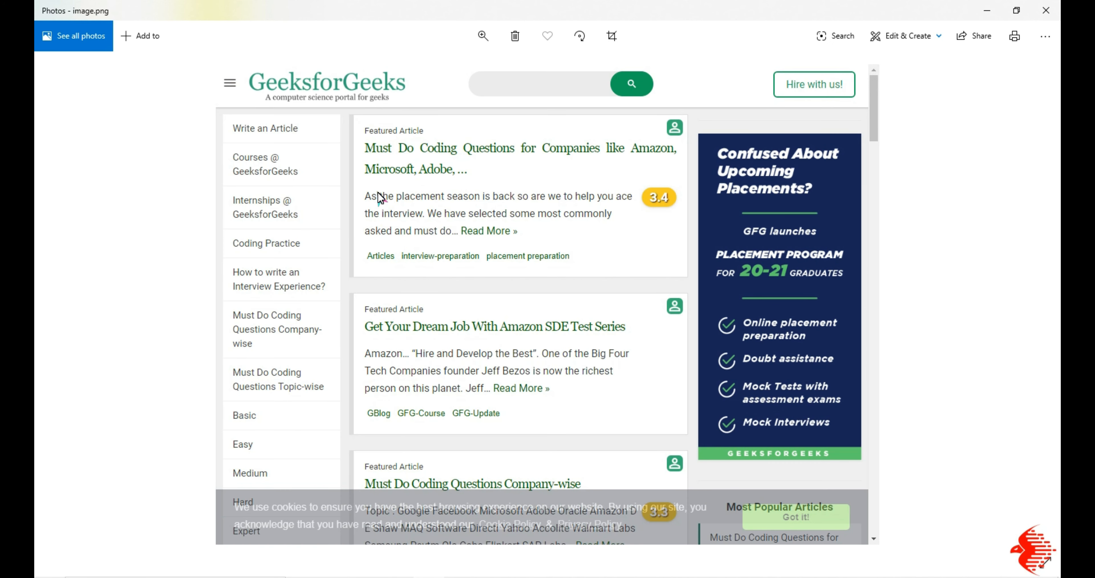
mouse_move(527, 168)
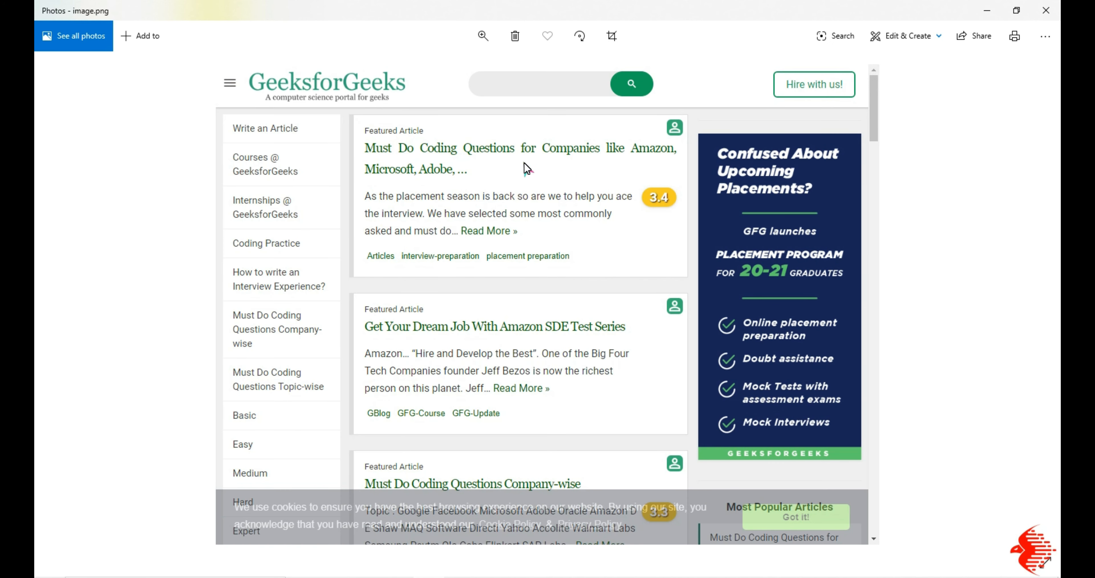
mouse_move(1032, 64)
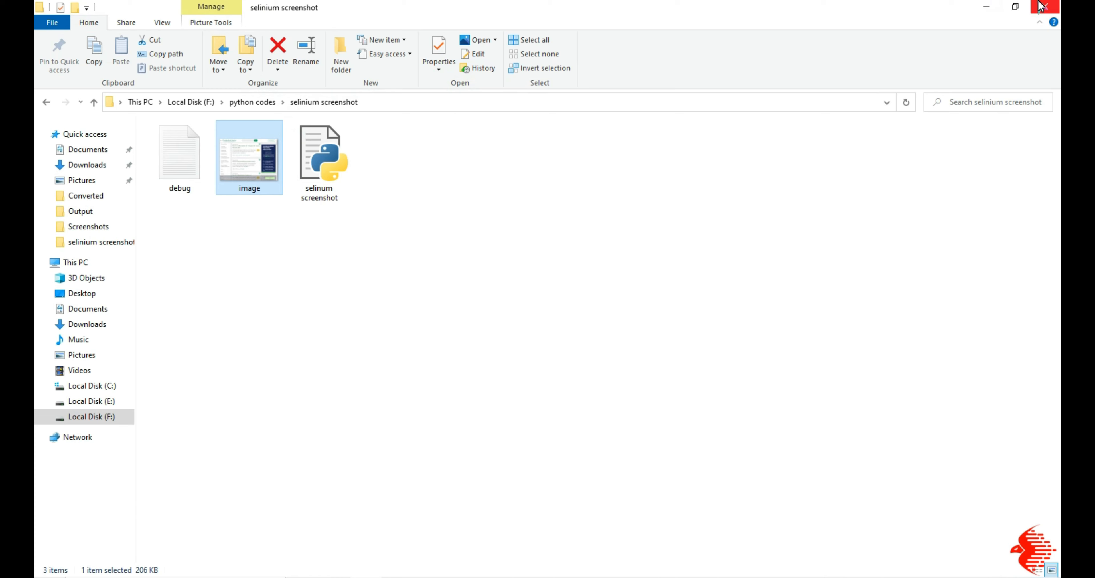
click(1043, 6)
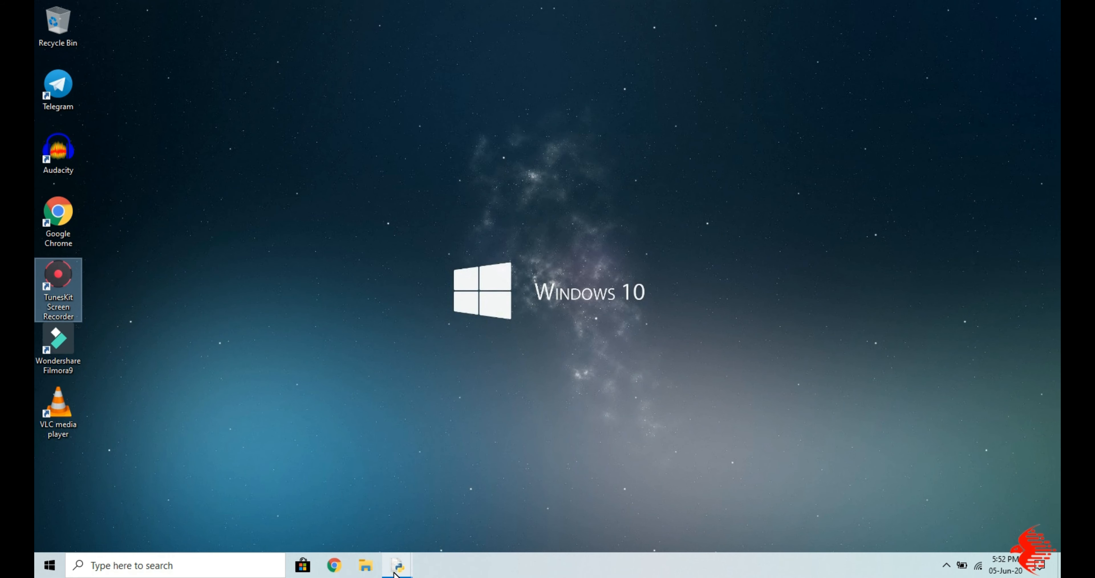
click(396, 565)
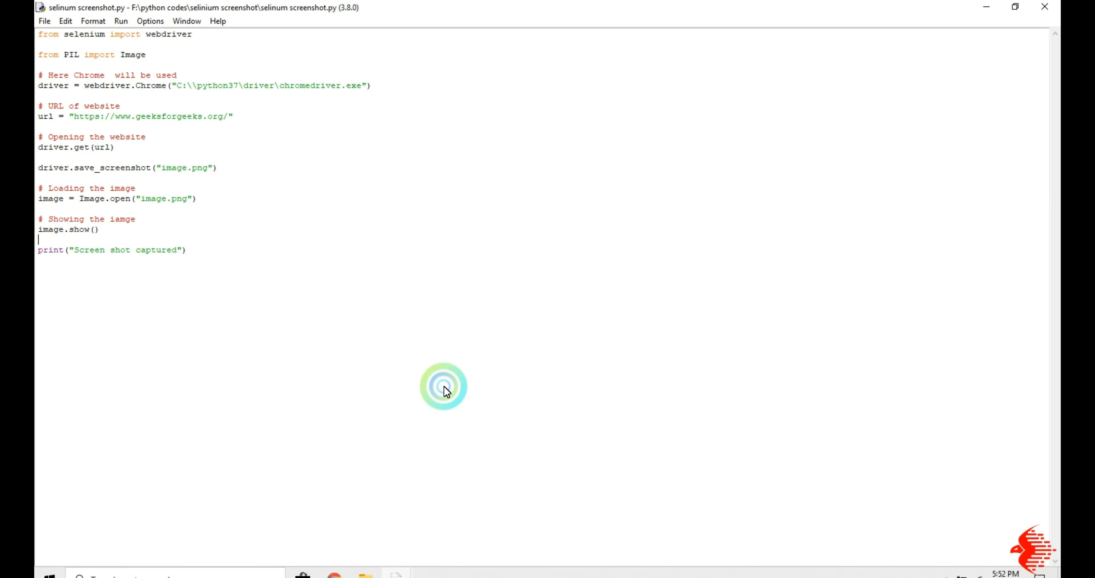